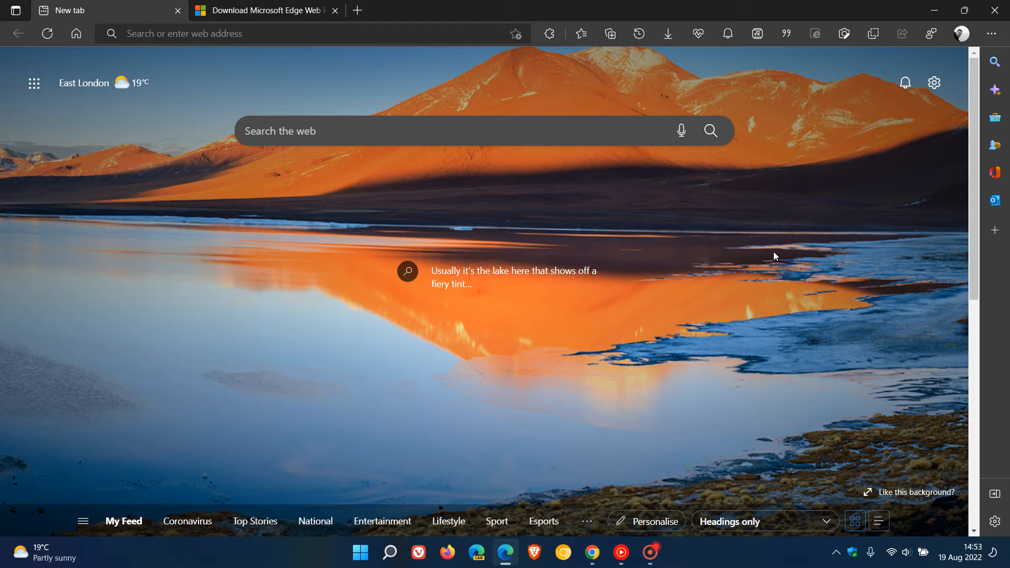
mouse_move(796, 232)
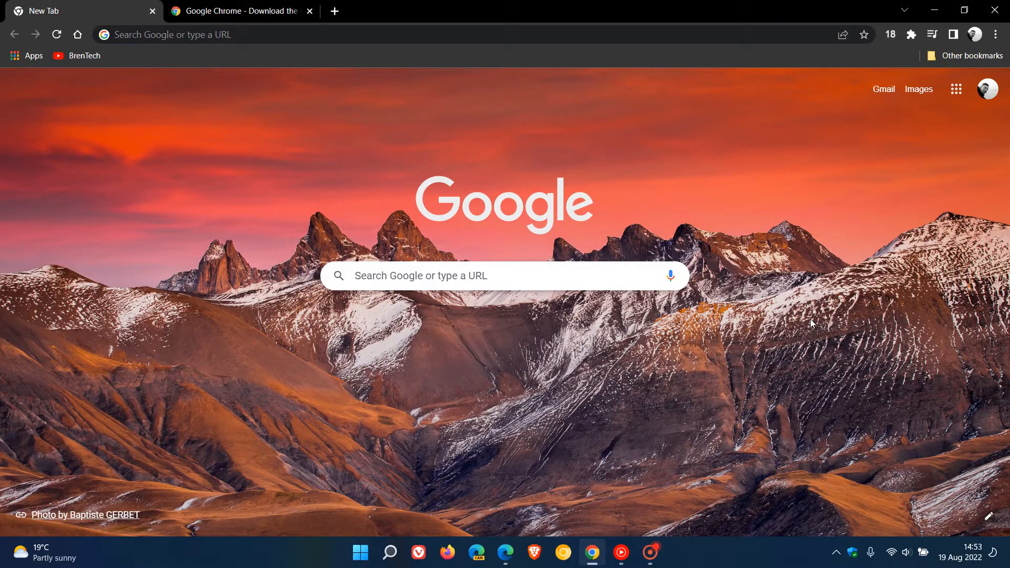
mouse_move(824, 288)
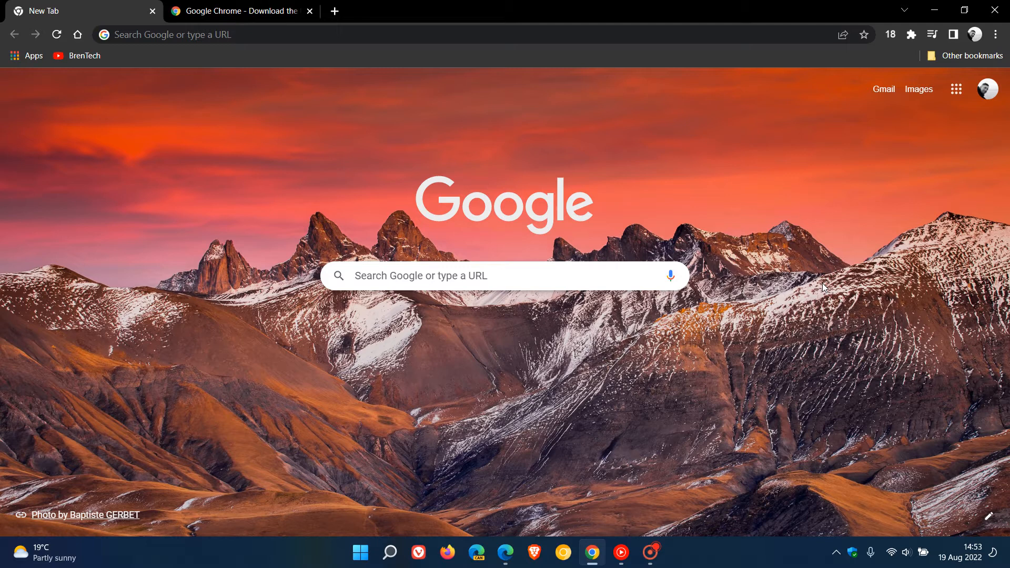
mouse_move(502, 553)
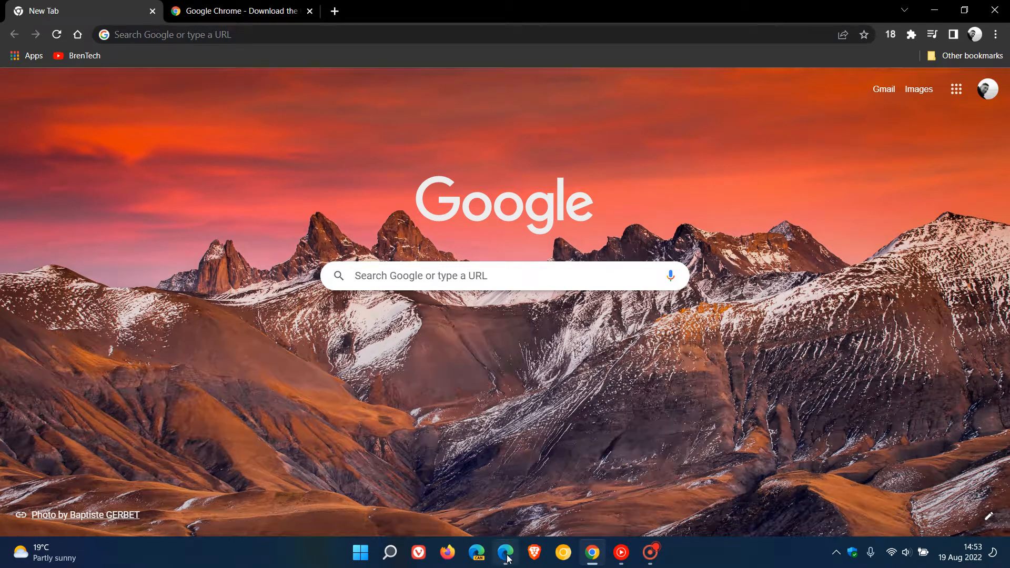
Inspect the Microsoft Edge download page, docking DevTools on its header markup.
click(505, 553)
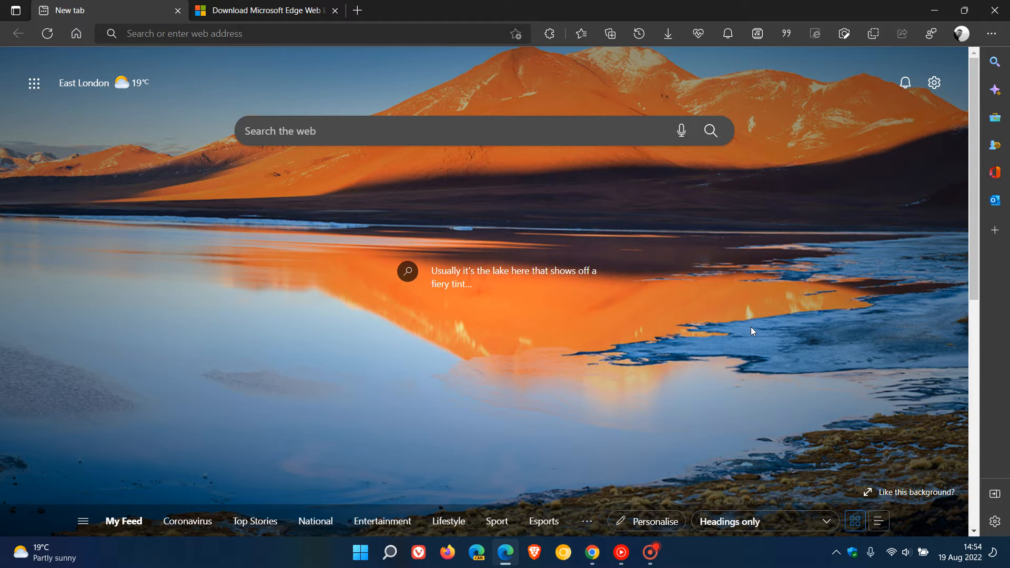
click(270, 9)
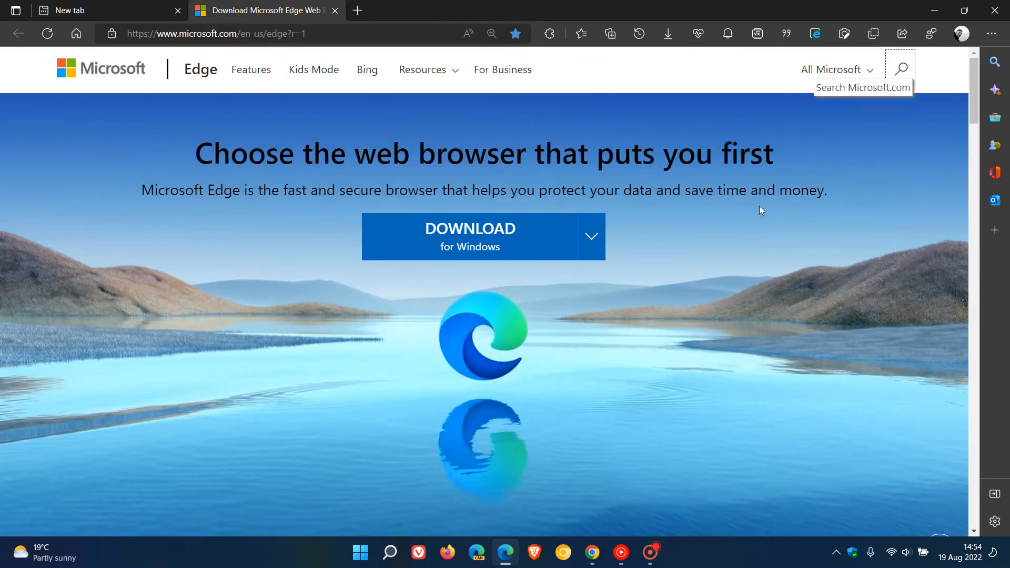
mouse_move(755, 240)
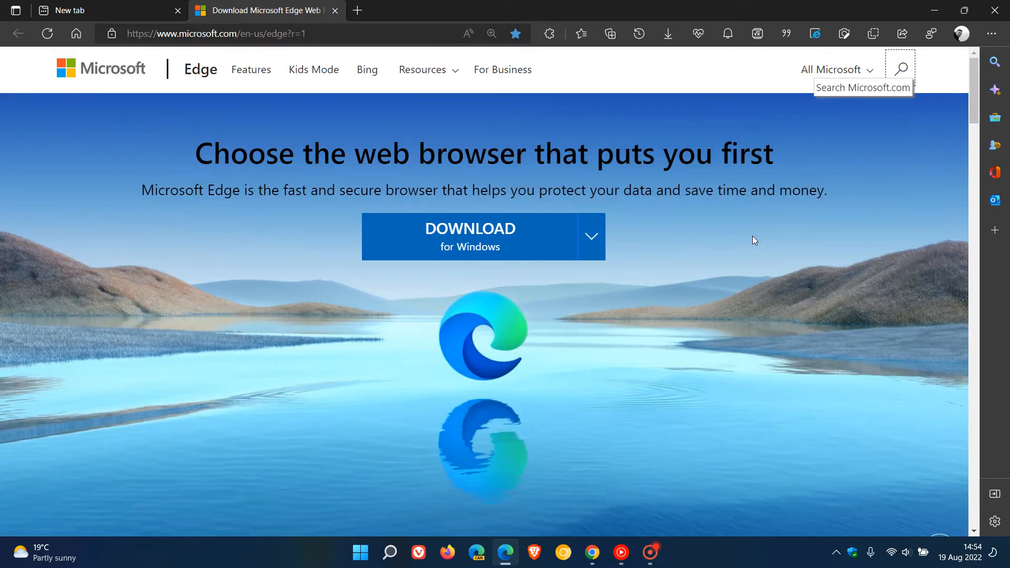
mouse_move(625, 72)
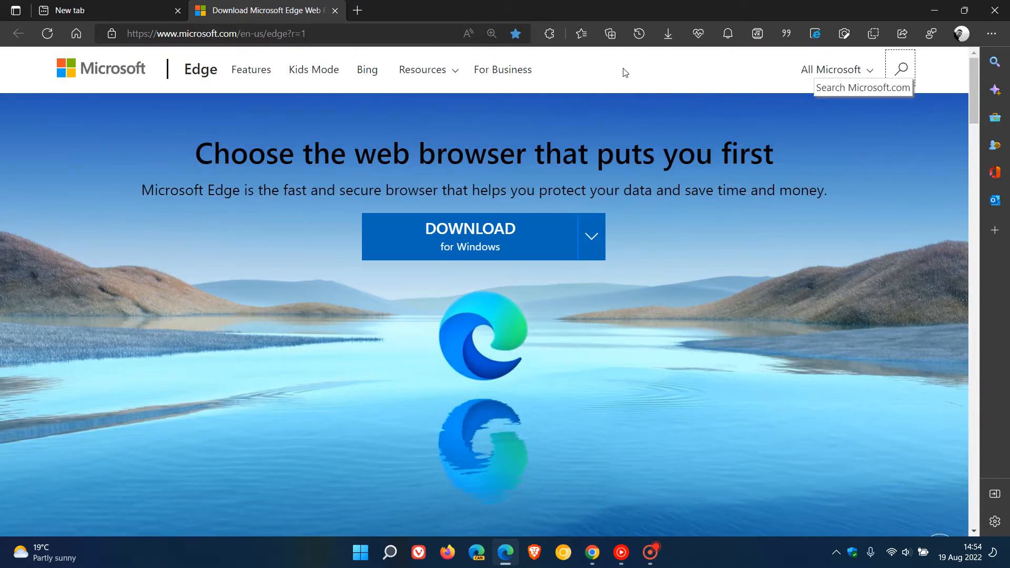
right_click(625, 73)
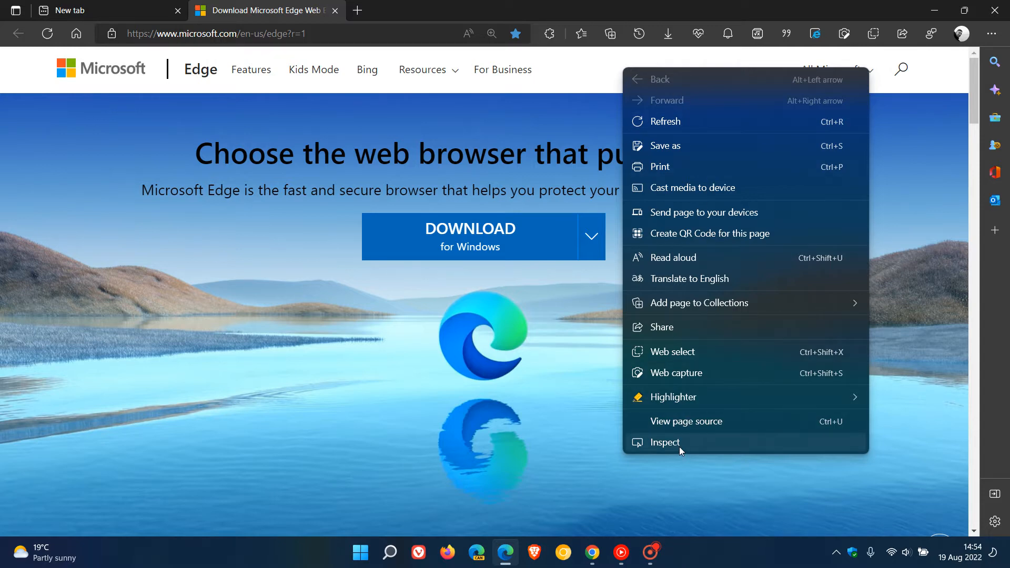
click(665, 442)
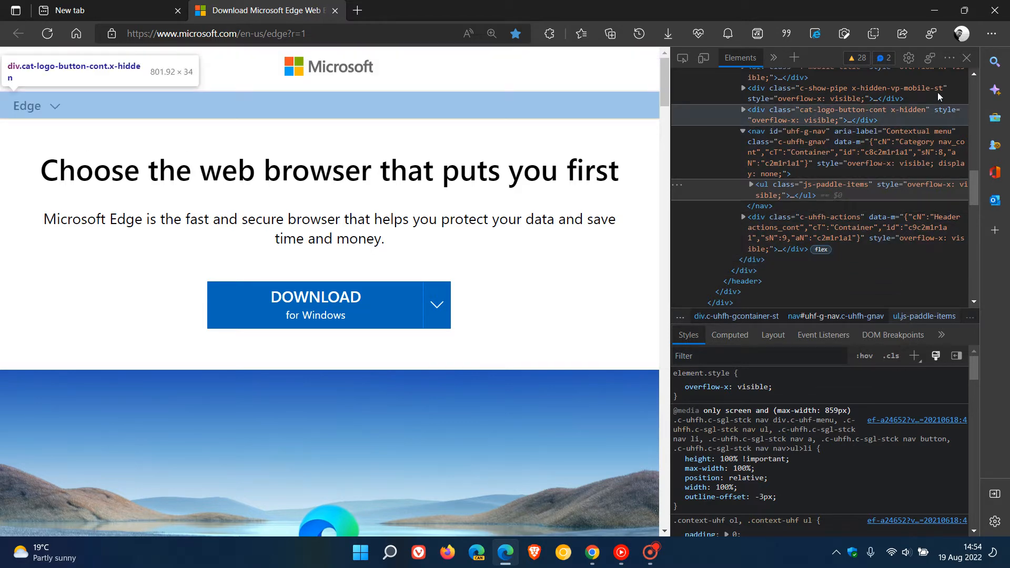
mouse_move(949, 58)
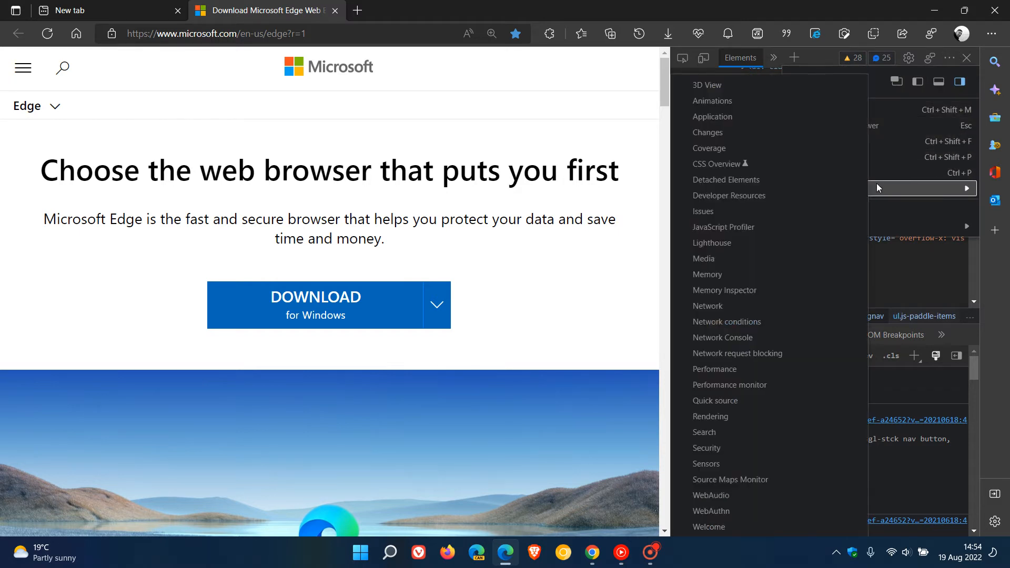
mouse_move(733, 396)
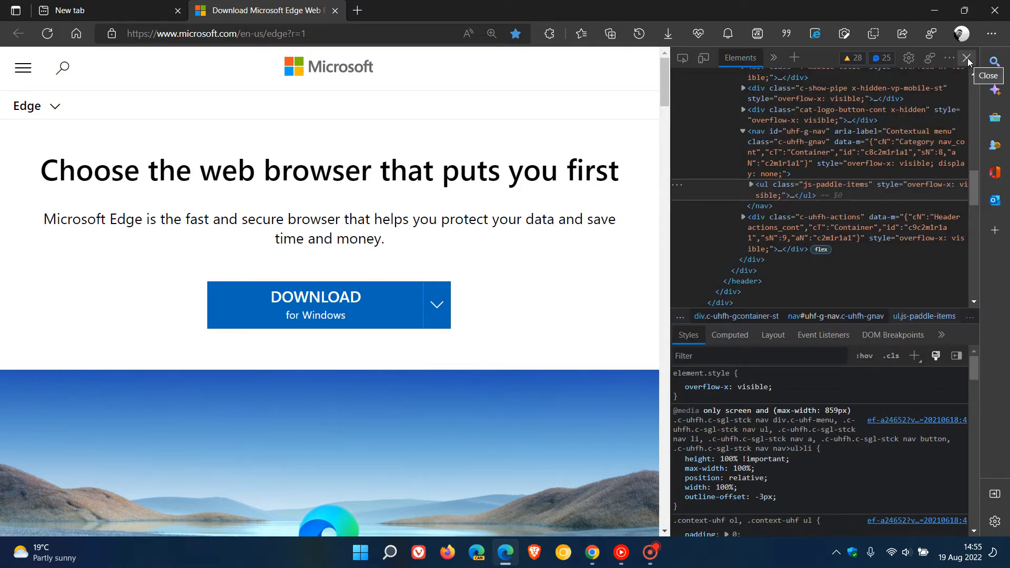
Close the inspector and reopen DevTools via F12 on its welcome page, showing its options list.
click(967, 58)
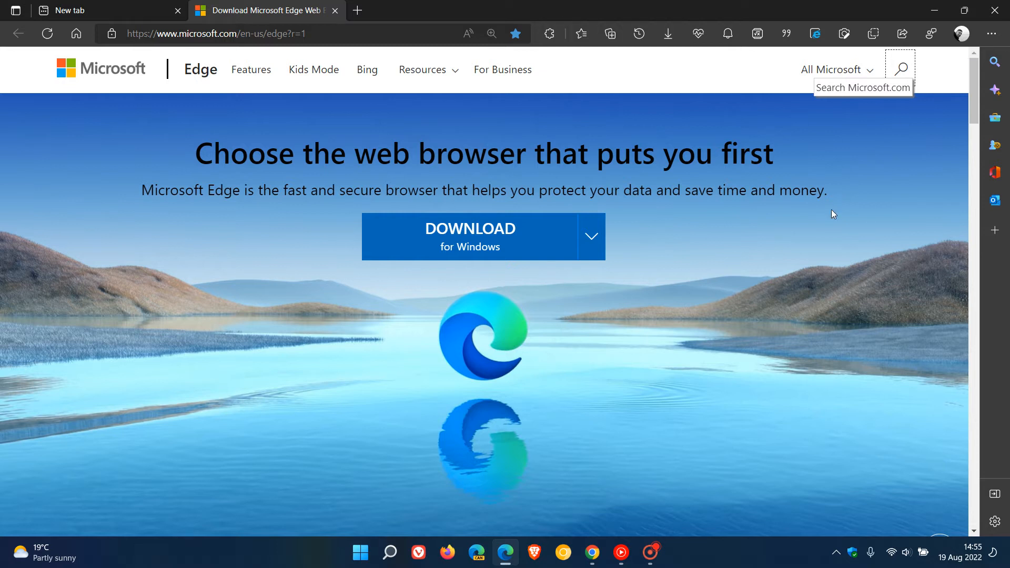
mouse_move(999, 32)
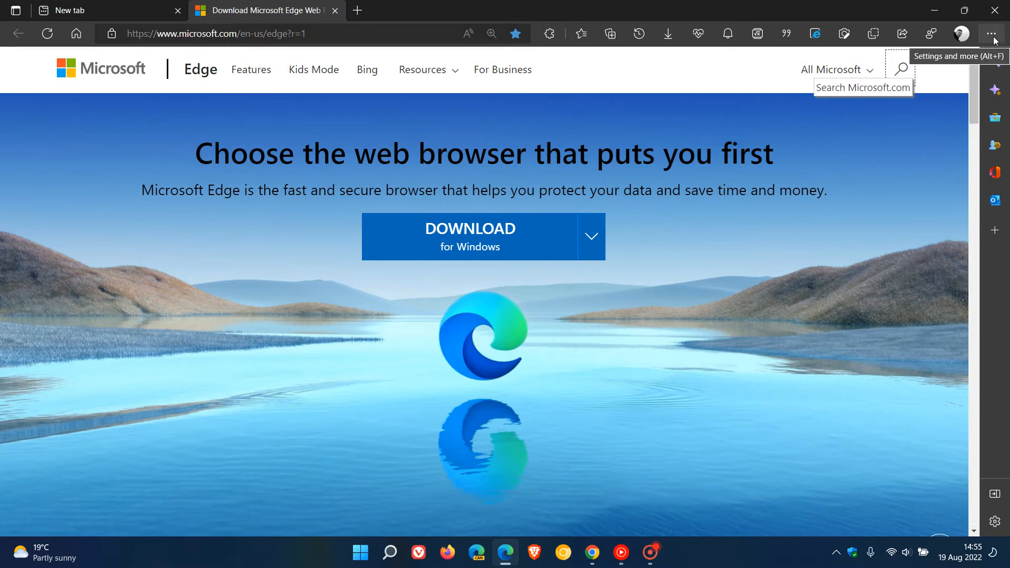
click(996, 32)
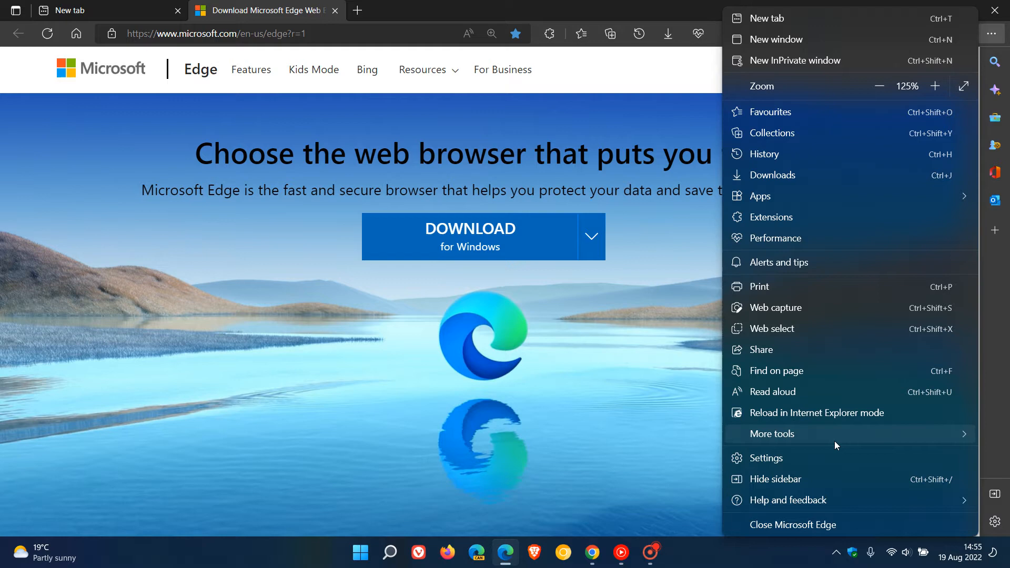
click(773, 433)
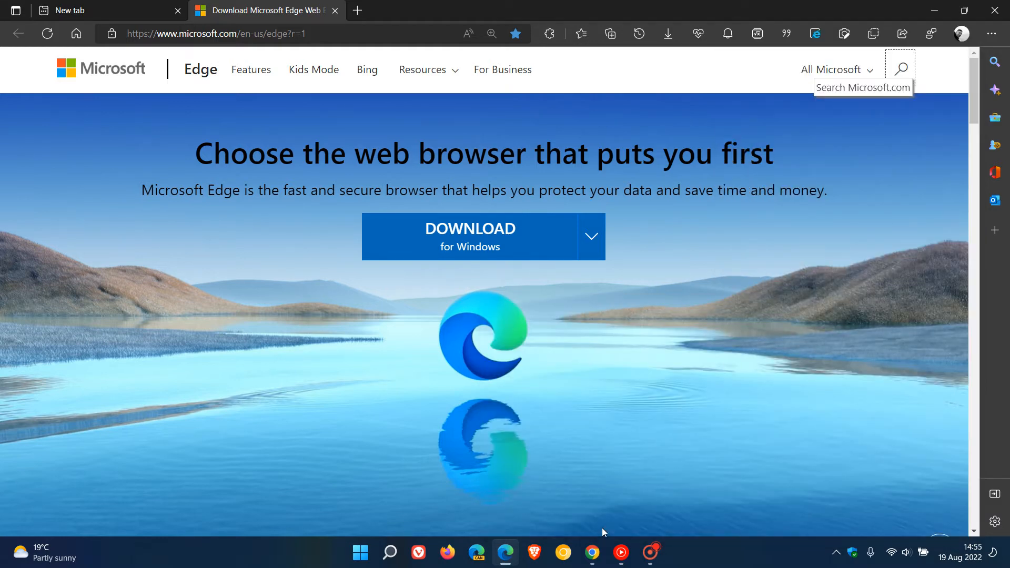
key(F12)
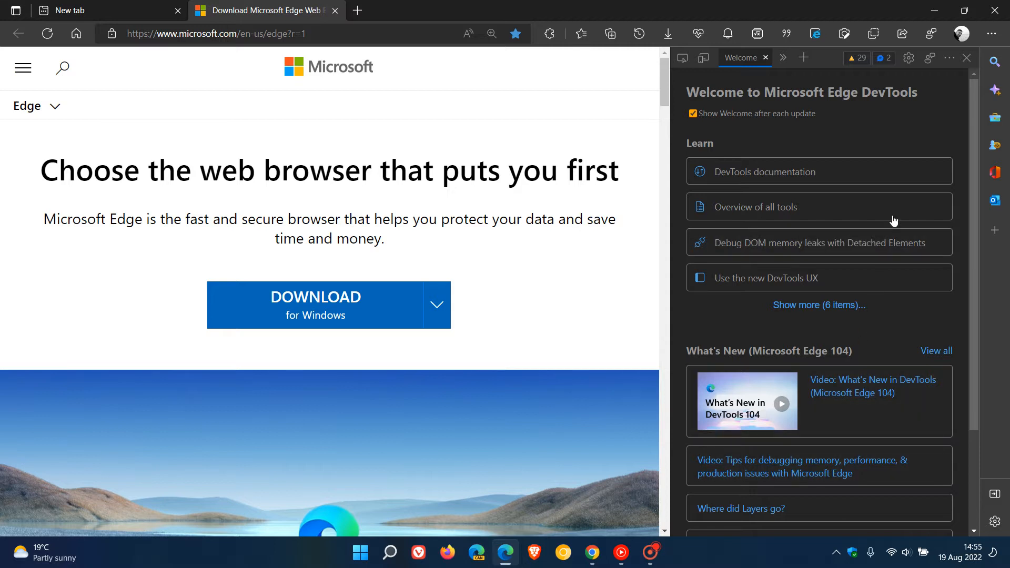
mouse_move(954, 68)
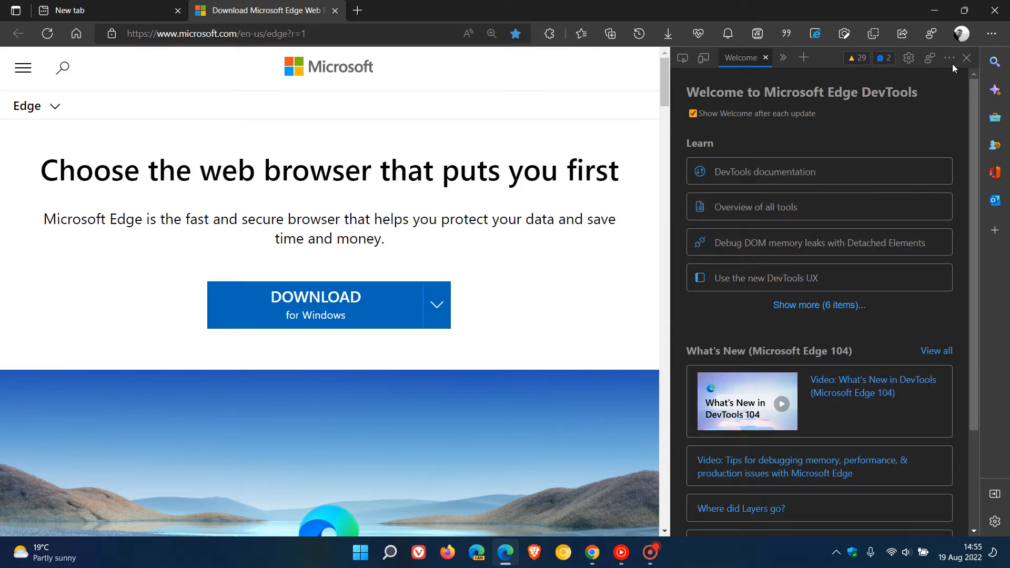
click(949, 58)
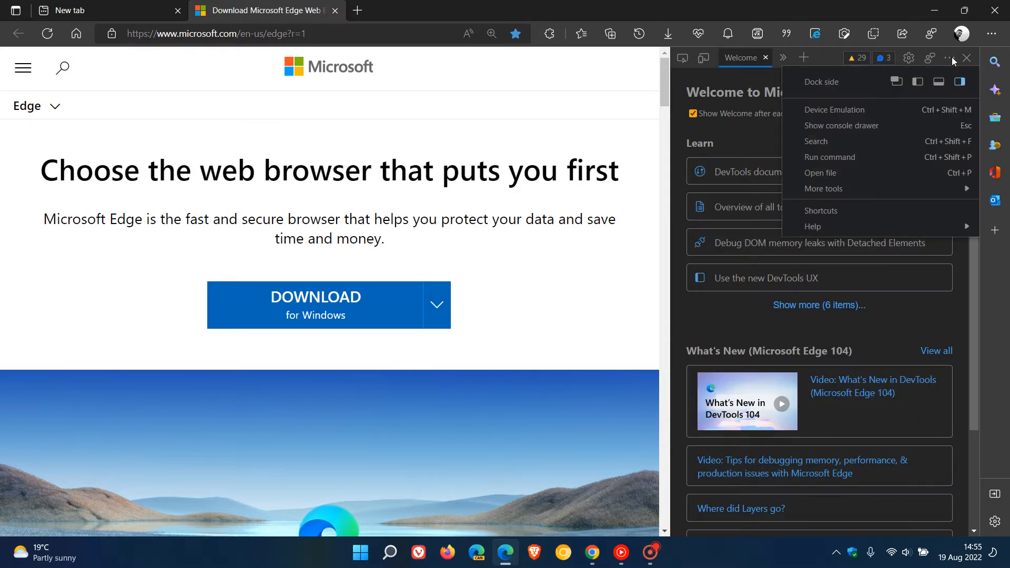
Bring up the Rendering drawer via More tools and reach the automatic dark mode option.
click(822, 188)
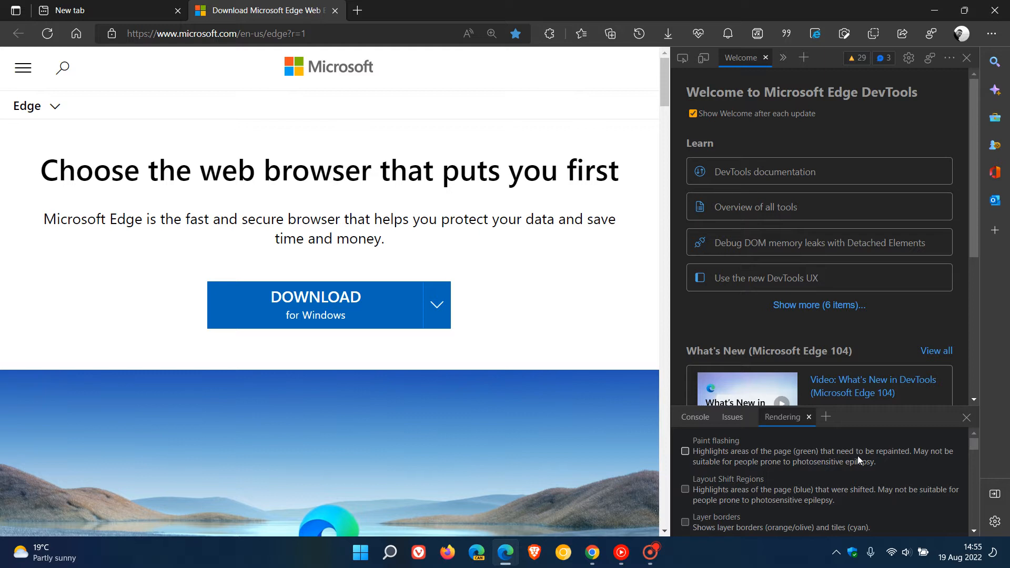
scroll(down, 3)
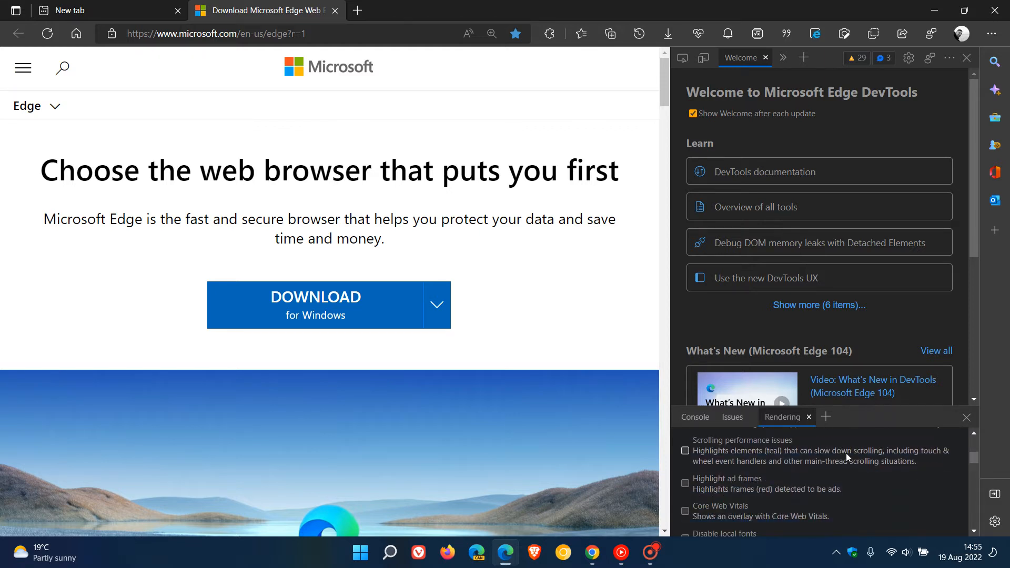
scroll(down, 3)
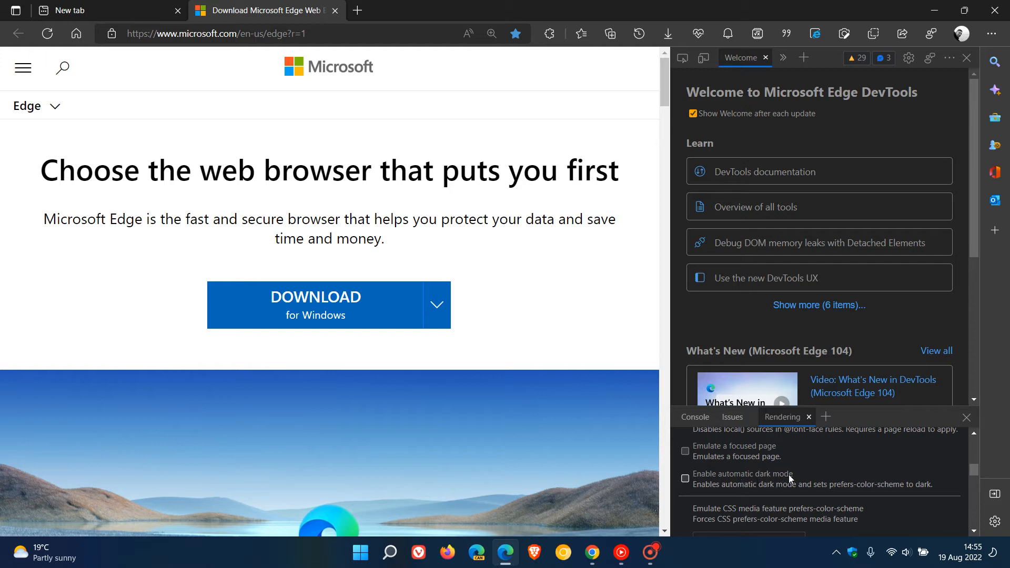
mouse_move(791, 490)
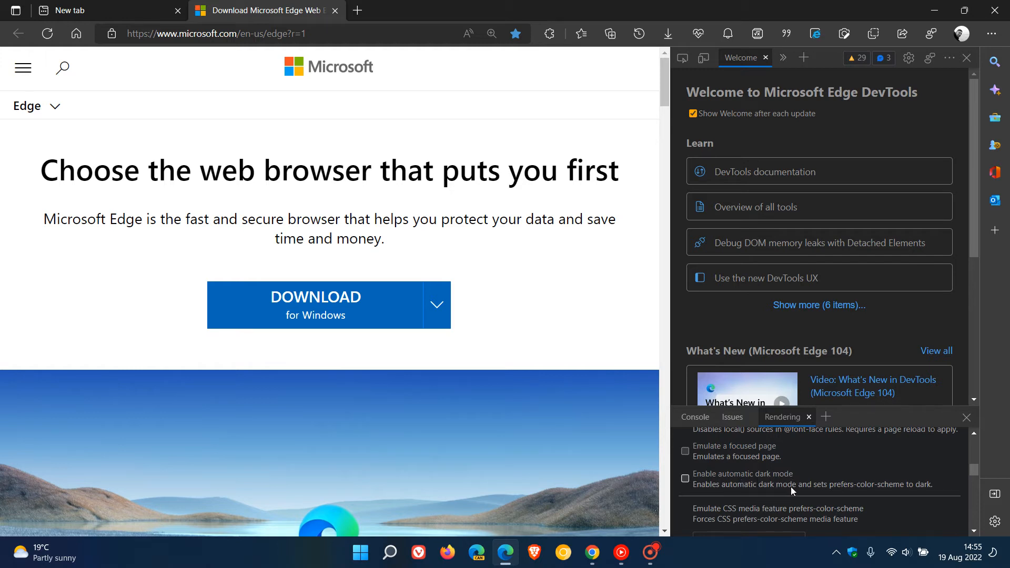
mouse_move(887, 489)
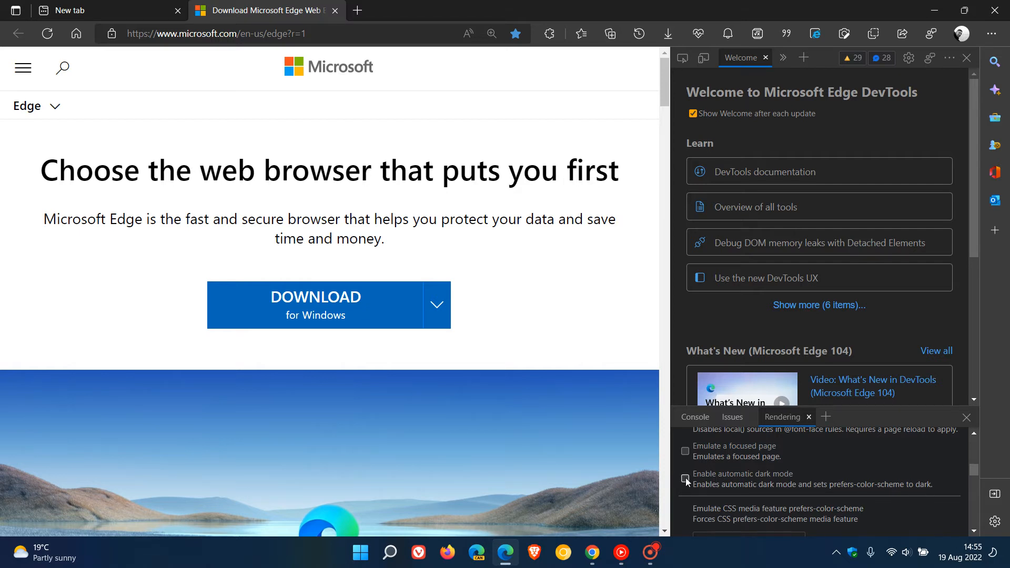
Turn on 'Enable automatic dark mode' and review the darkened Edge download page.
click(685, 478)
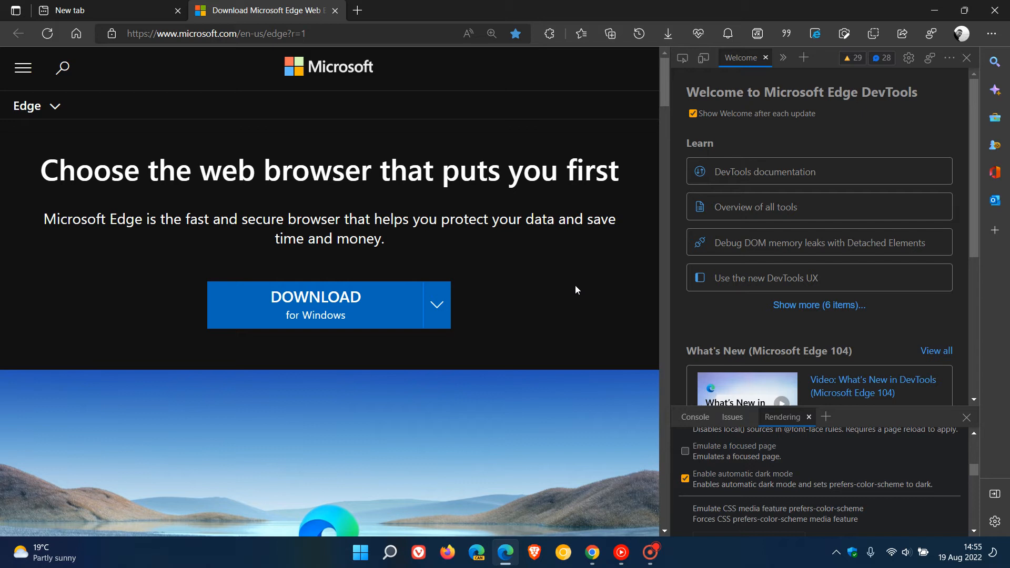
mouse_move(595, 285)
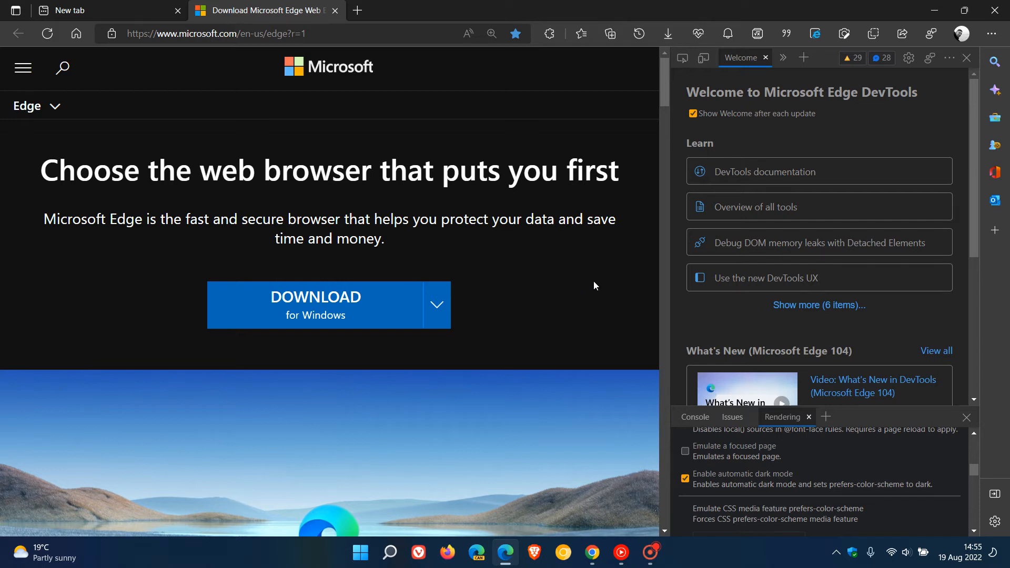
mouse_move(594, 265)
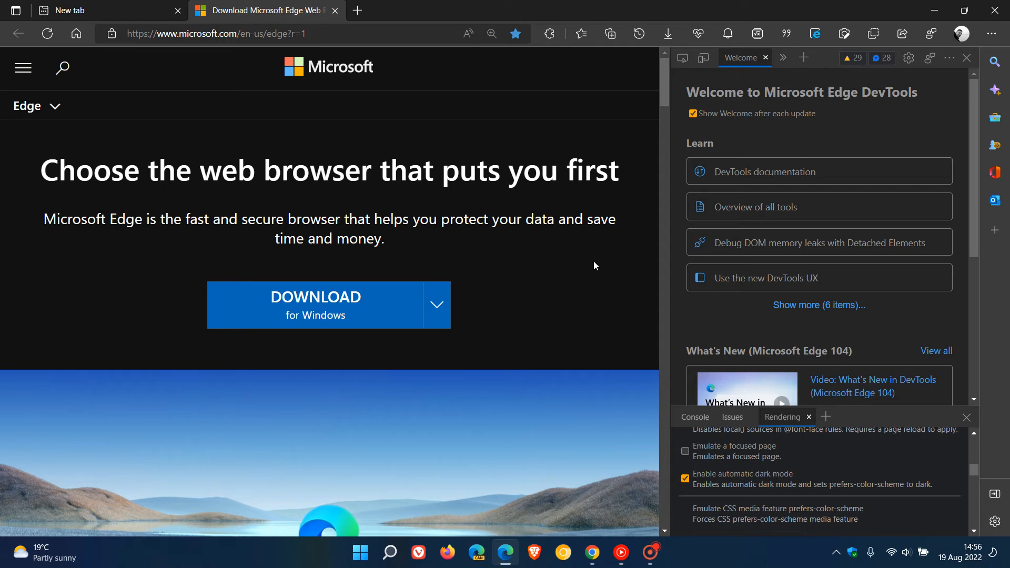
mouse_move(581, 275)
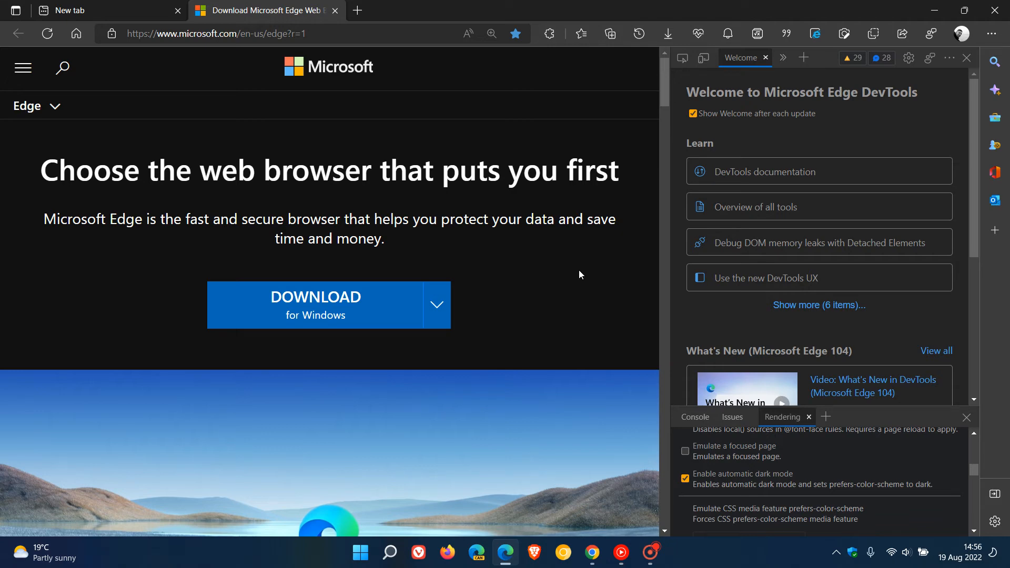
scroll(down, 3)
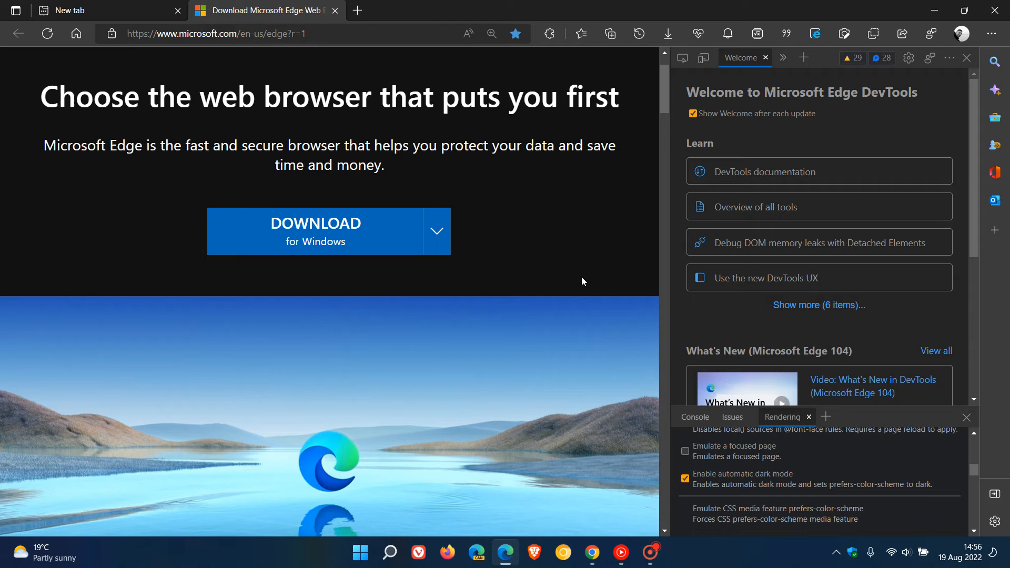
mouse_move(662, 255)
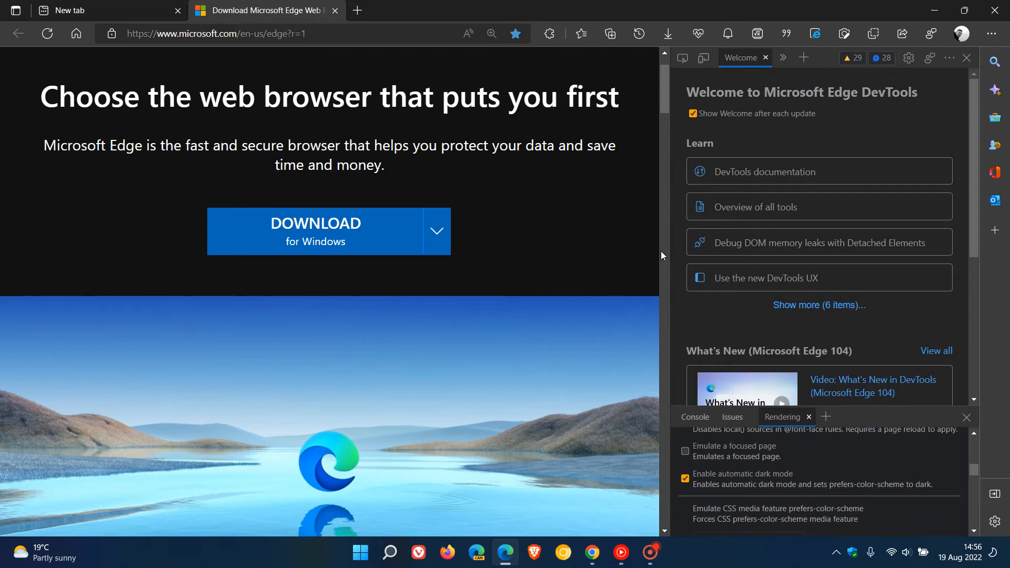
mouse_move(670, 252)
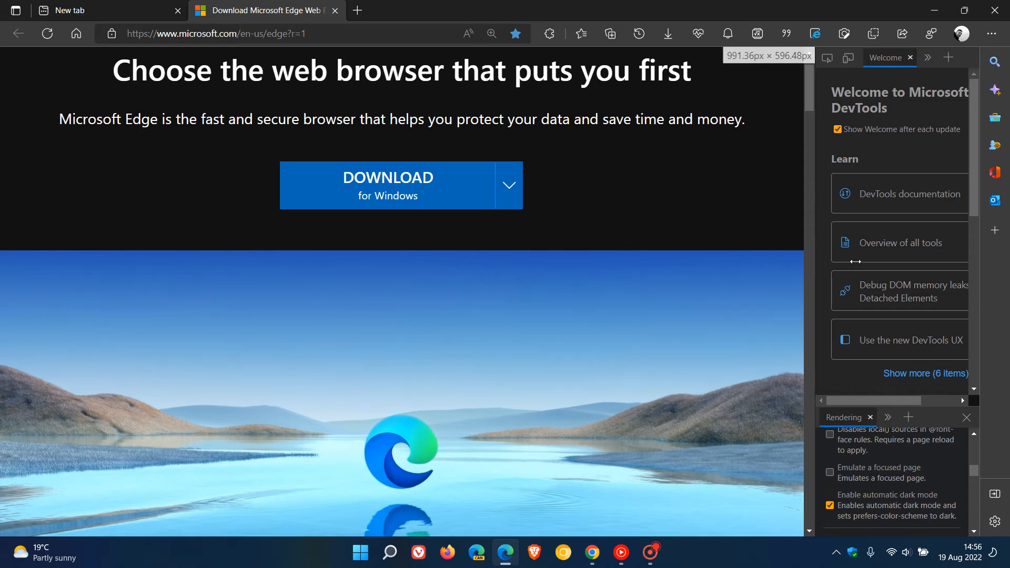
mouse_move(857, 262)
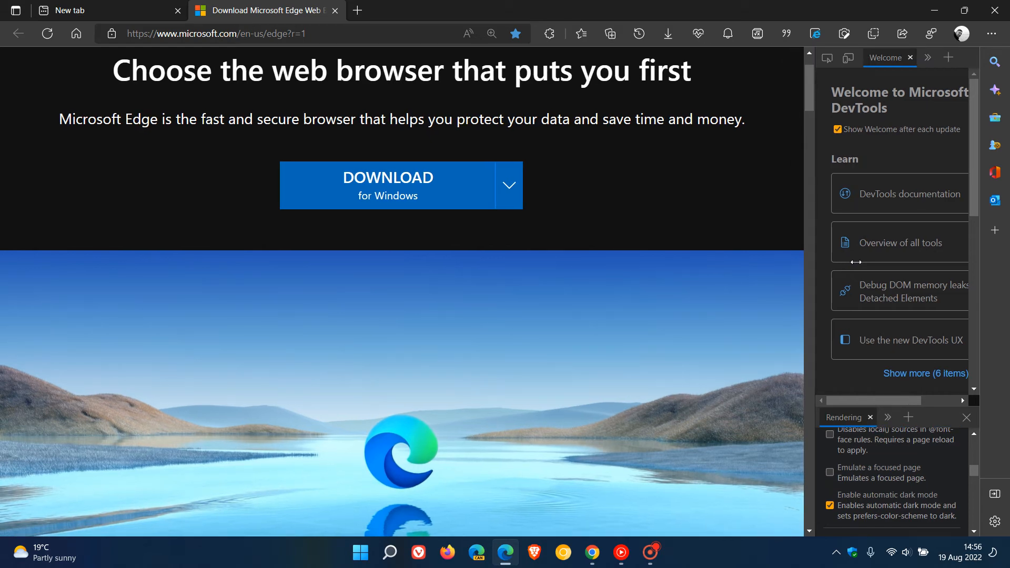
mouse_move(708, 206)
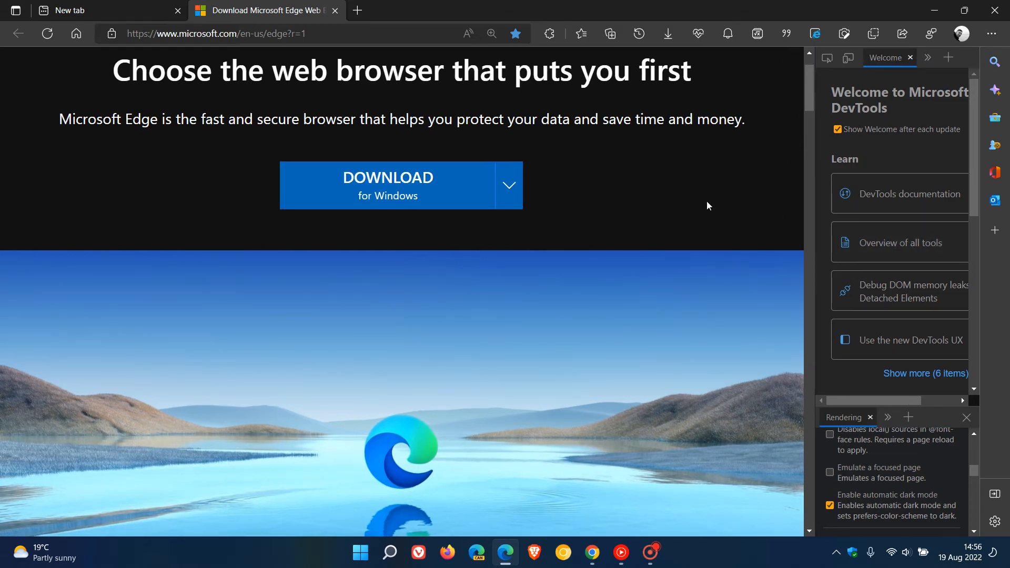
scroll(down, 3)
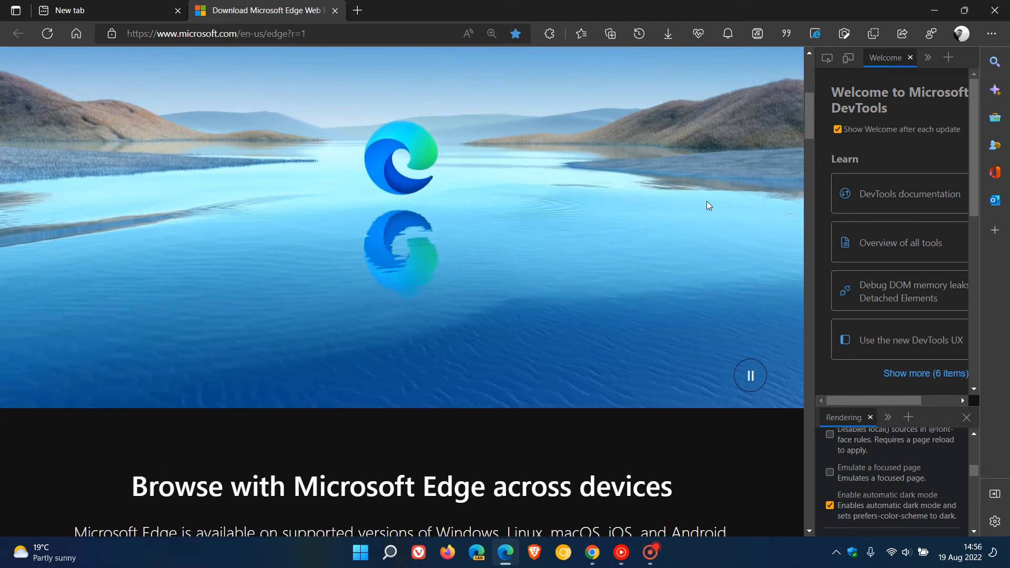
scroll(down, 3)
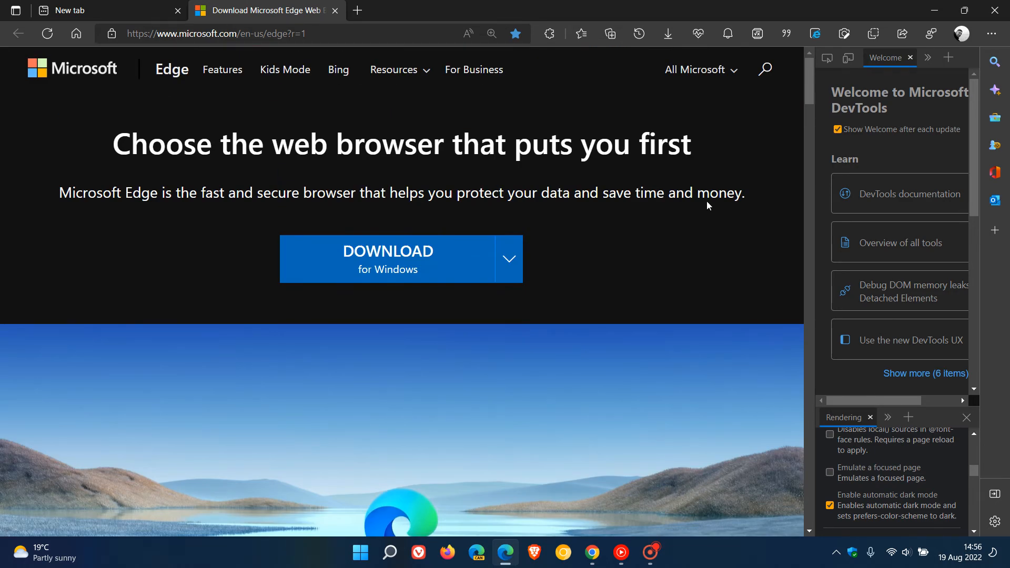
mouse_move(727, 247)
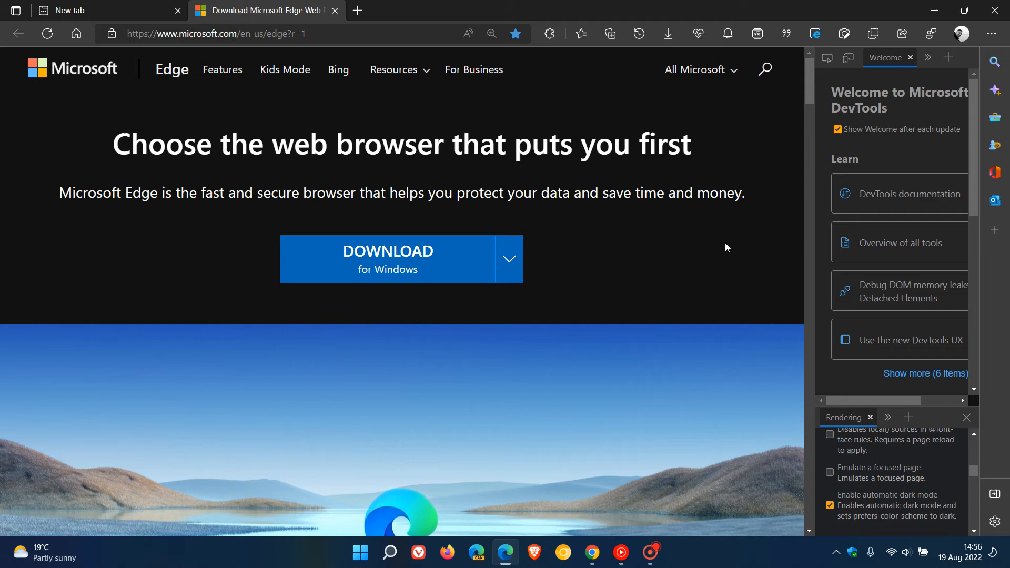
mouse_move(951, 102)
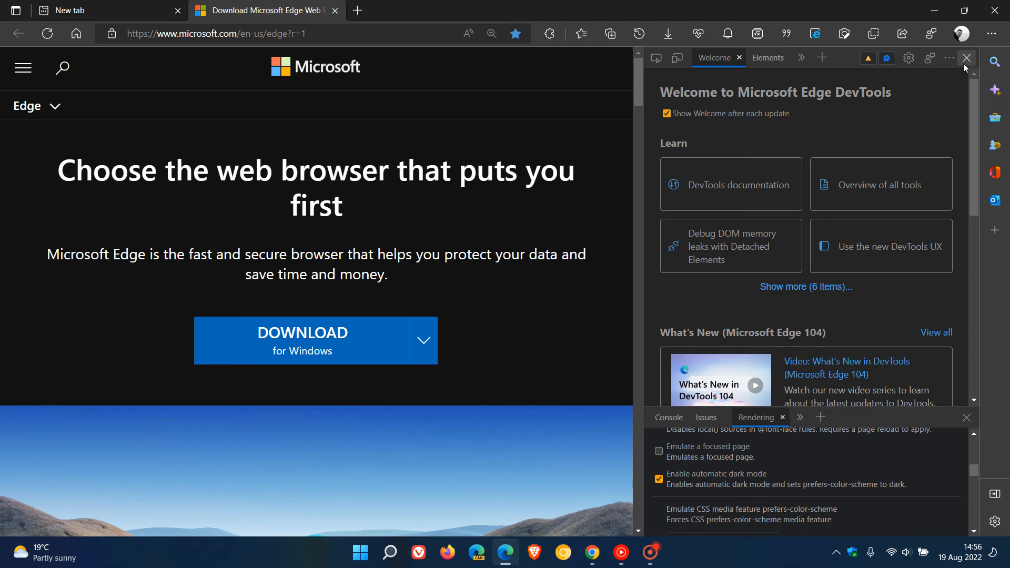
Close DevTools so the Edge page is light again and switch to Chrome.
click(966, 58)
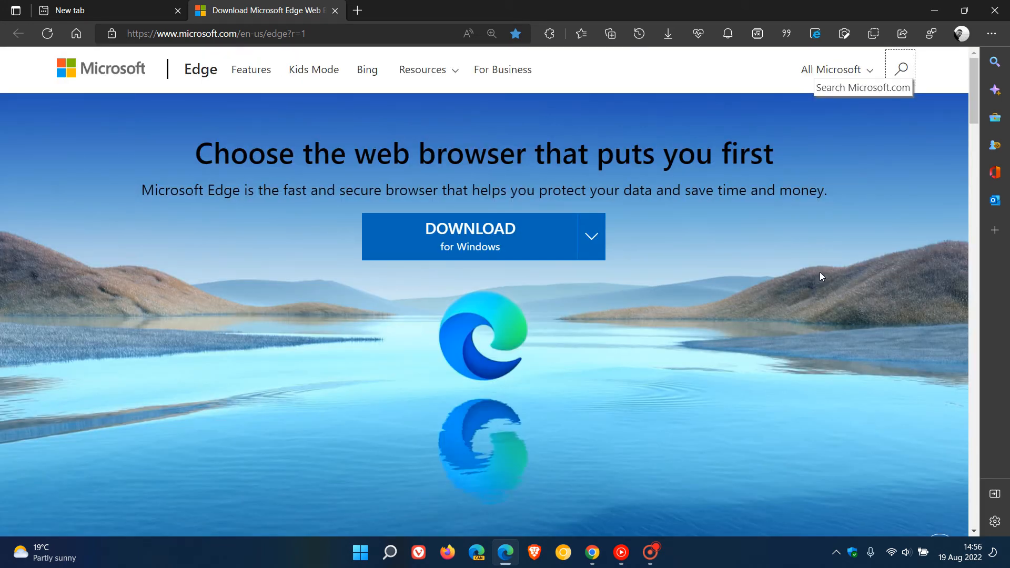
mouse_move(678, 344)
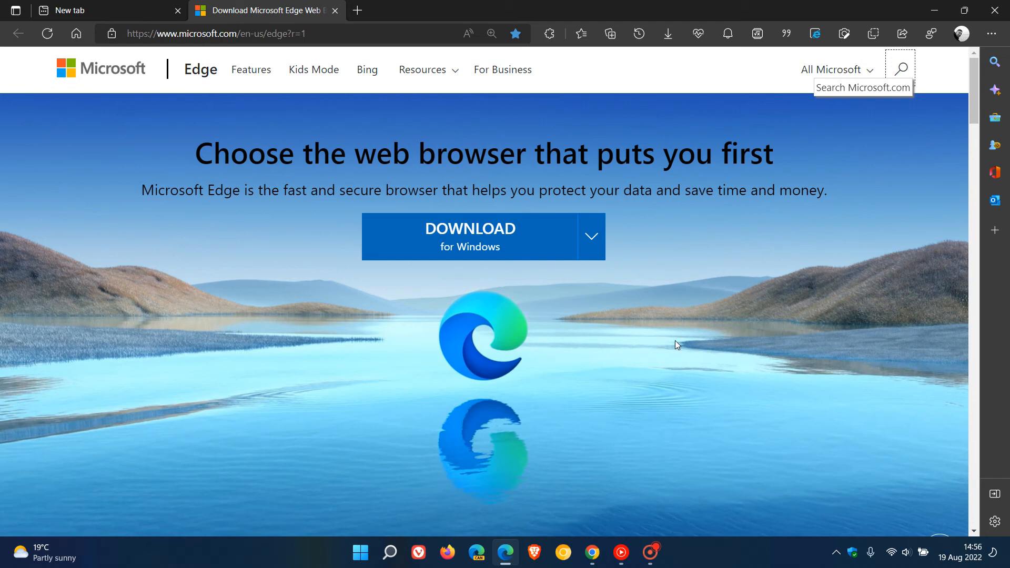
click(592, 551)
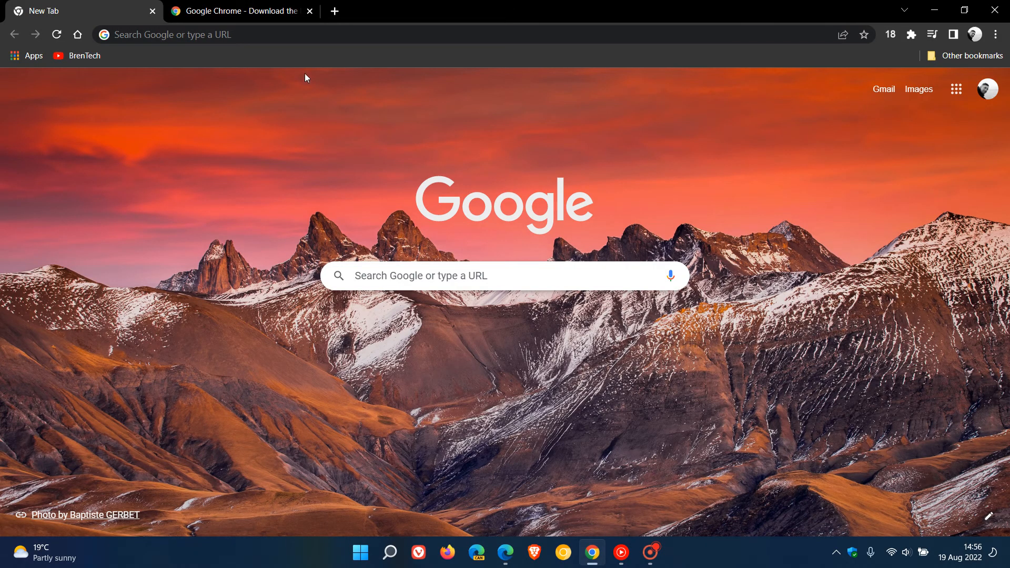
Show the Rendering drawer in Chrome DevTools beside the Chrome download page.
click(240, 10)
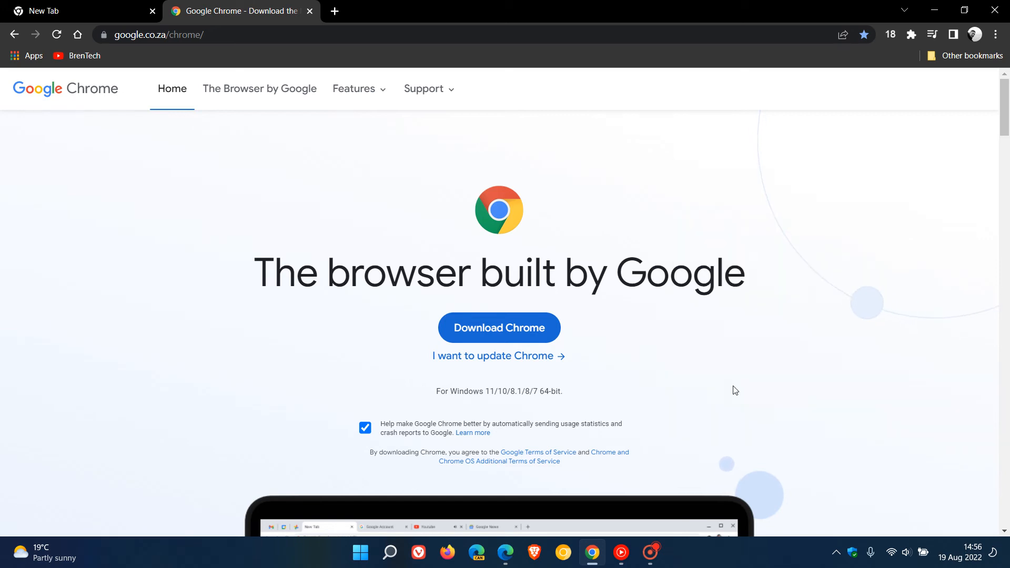
key(F12)
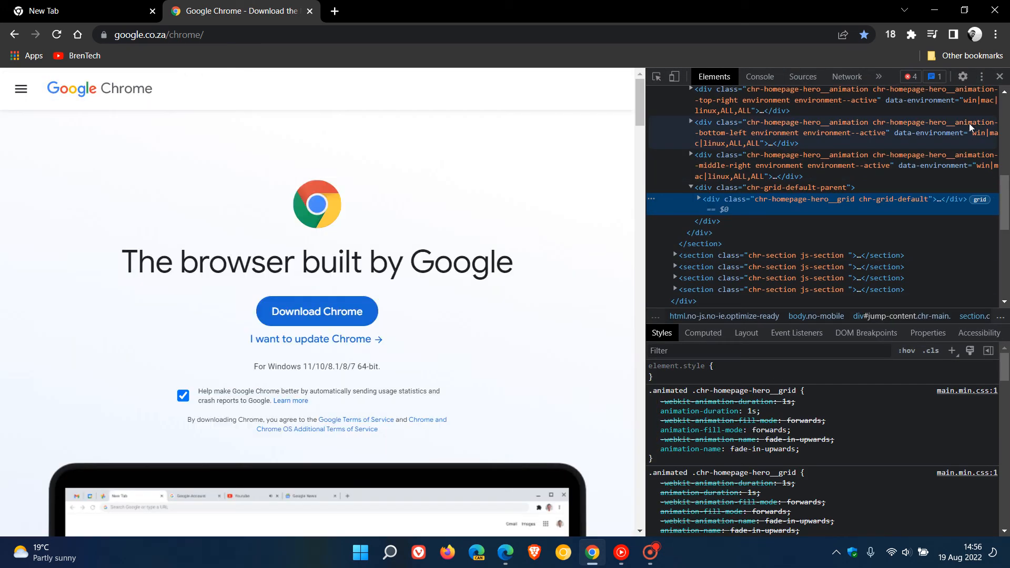
click(980, 76)
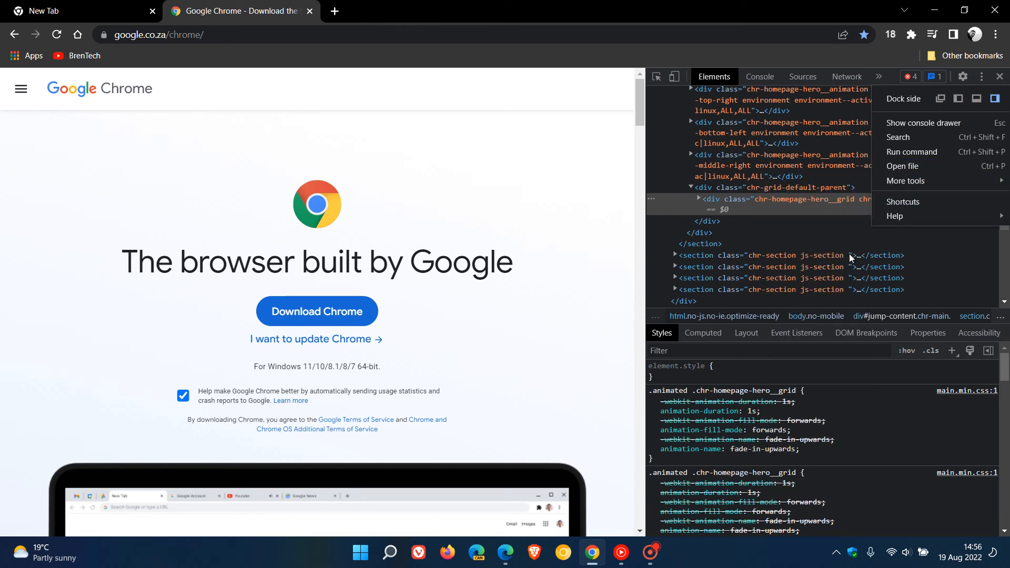
click(906, 181)
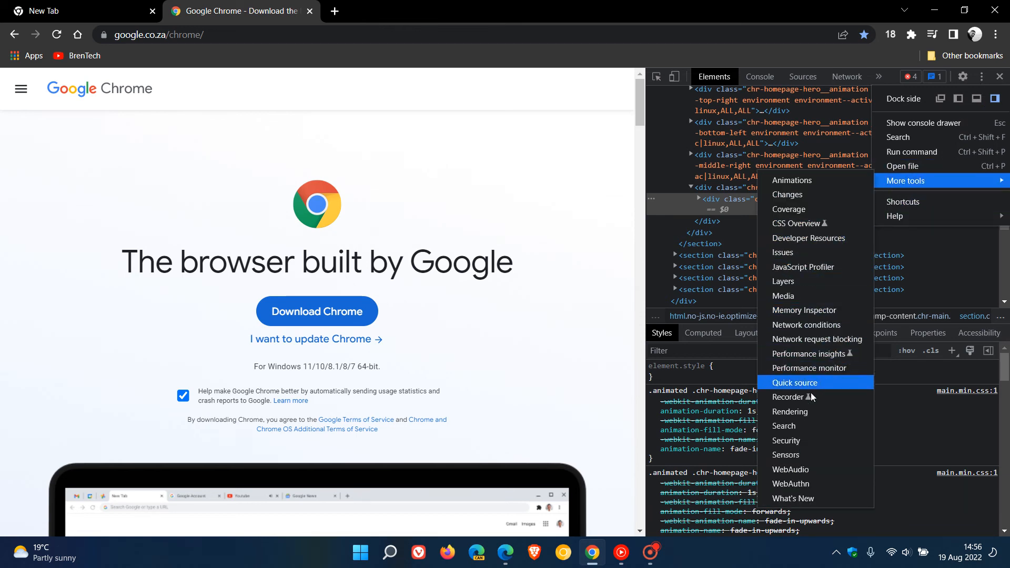
click(789, 411)
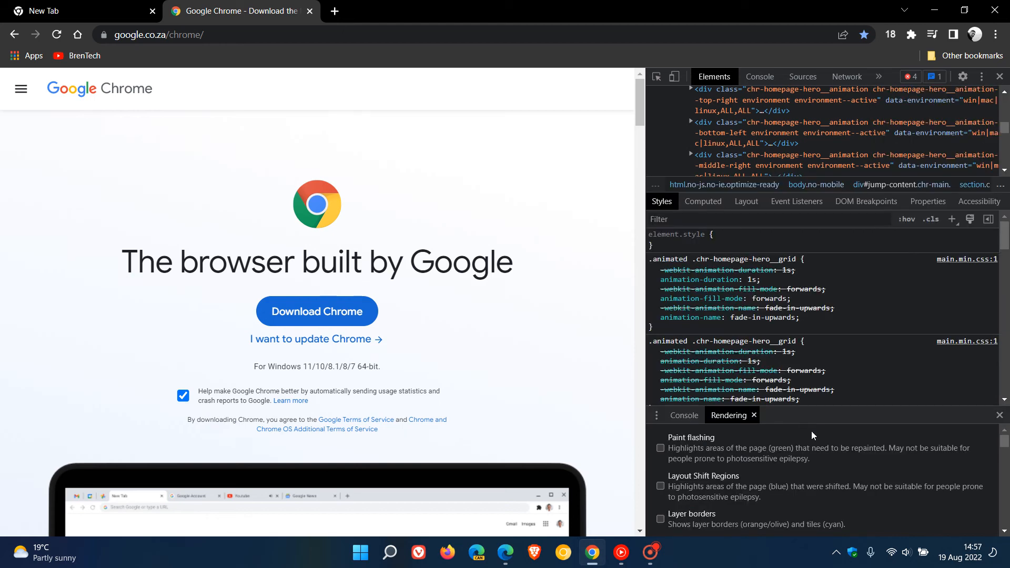
Tick 'Enable automatic dark mode' and review the darkened Chrome download page.
scroll(down, 3)
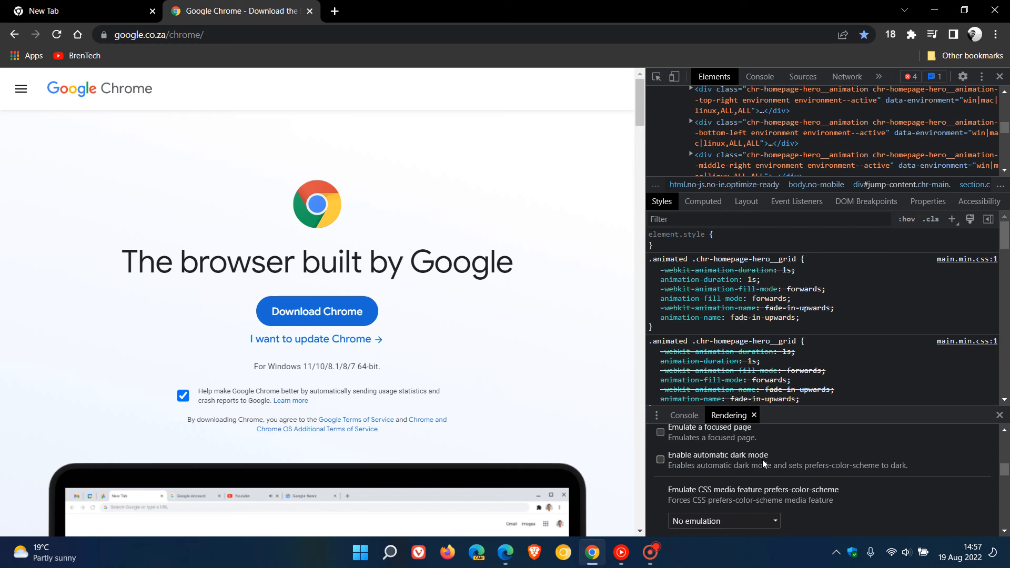
click(660, 459)
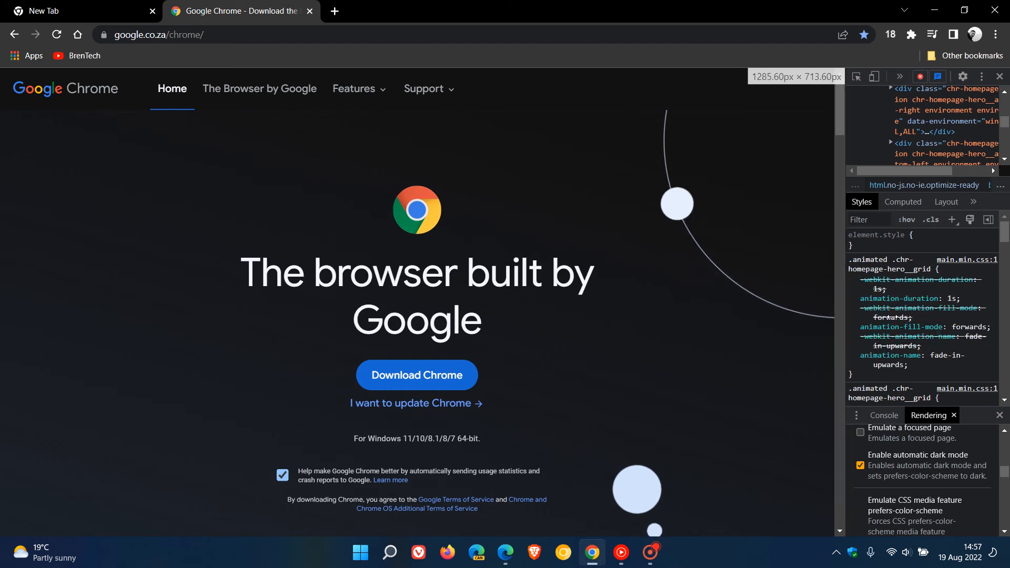
scroll(down, 3)
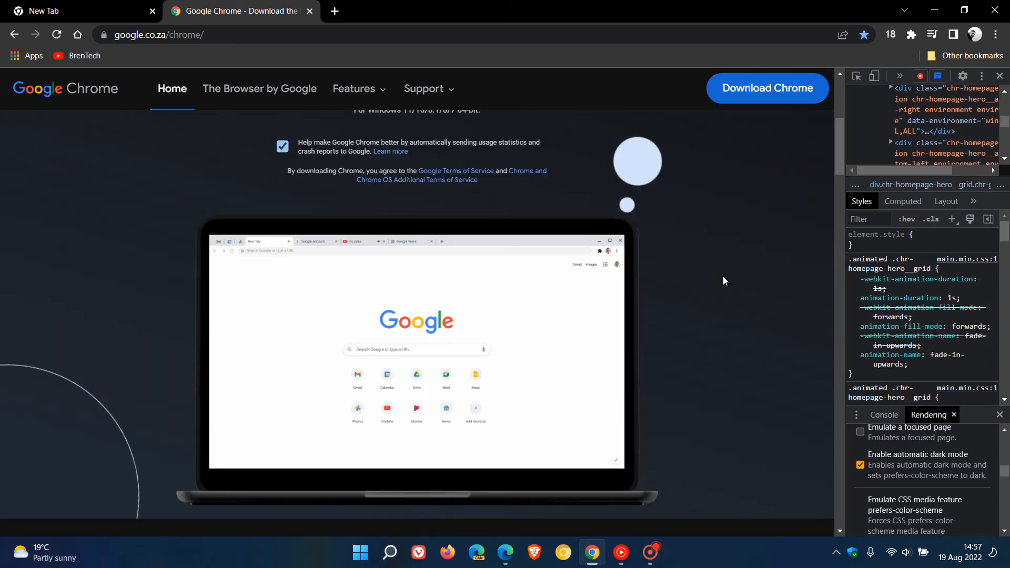
scroll(down, 3)
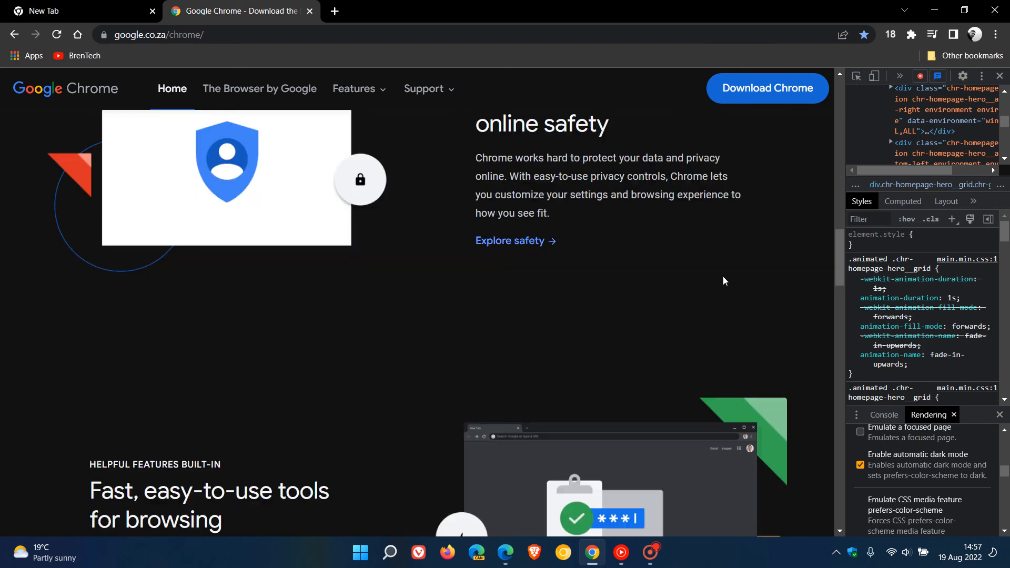
scroll(down, 3)
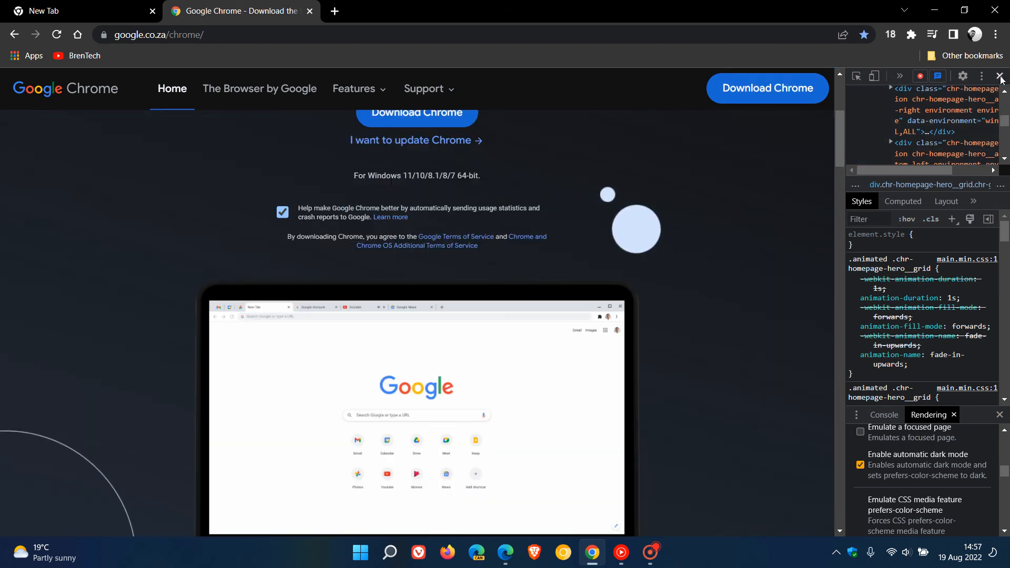
Close Chrome DevTools so the page is light again, show the new tab page, and return to Edge.
click(999, 75)
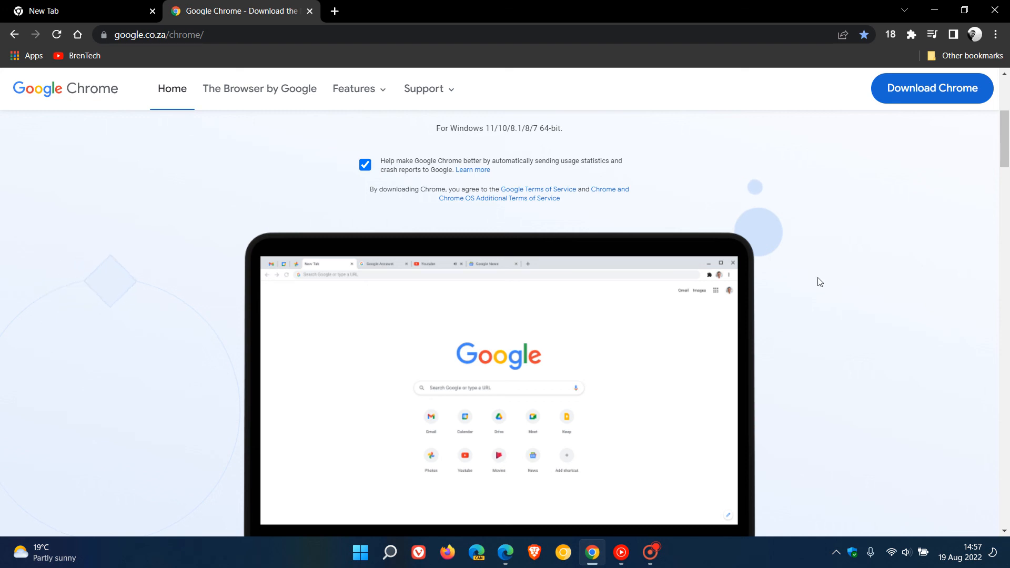
scroll(up, 3)
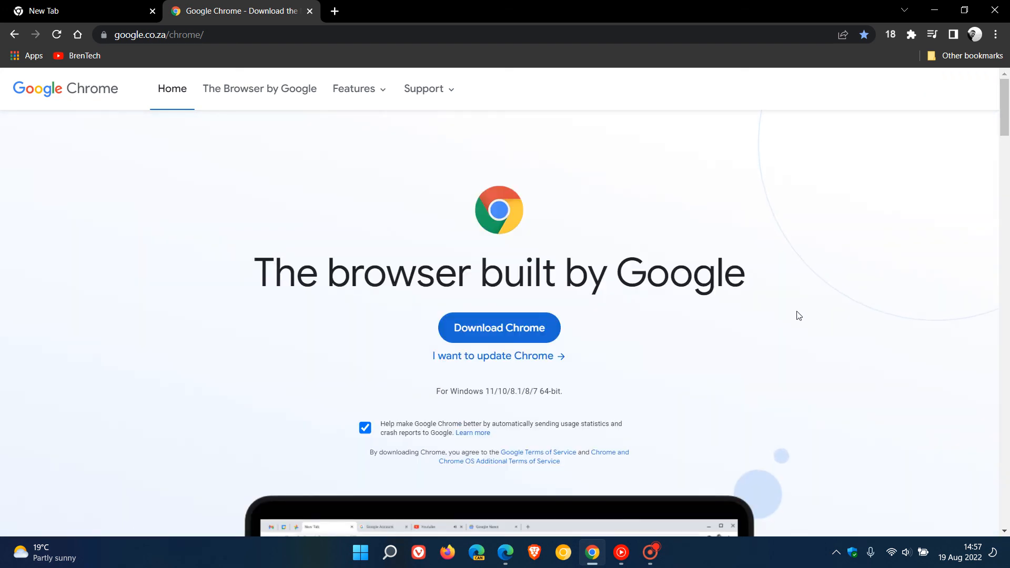
mouse_move(576, 173)
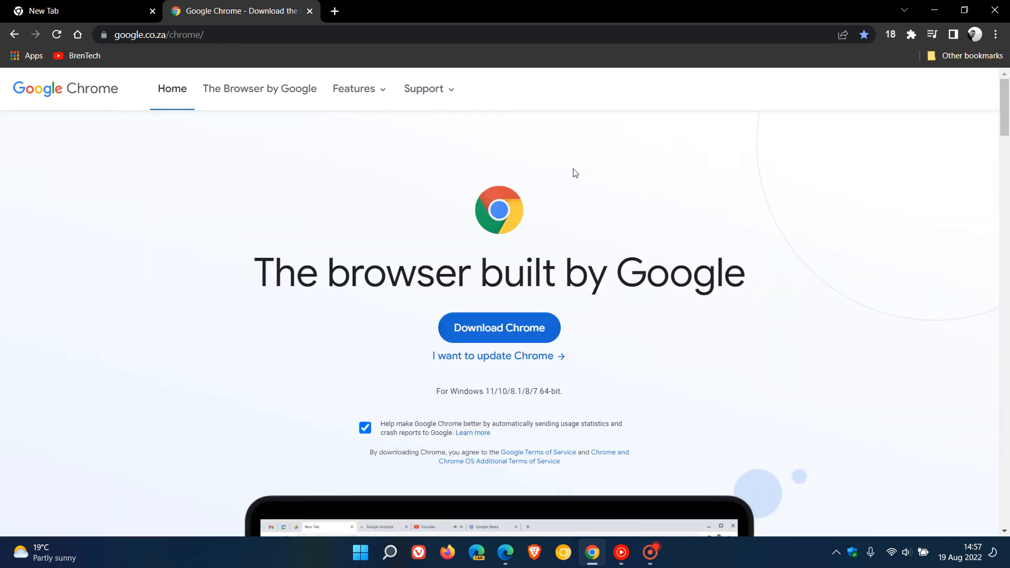
click(63, 12)
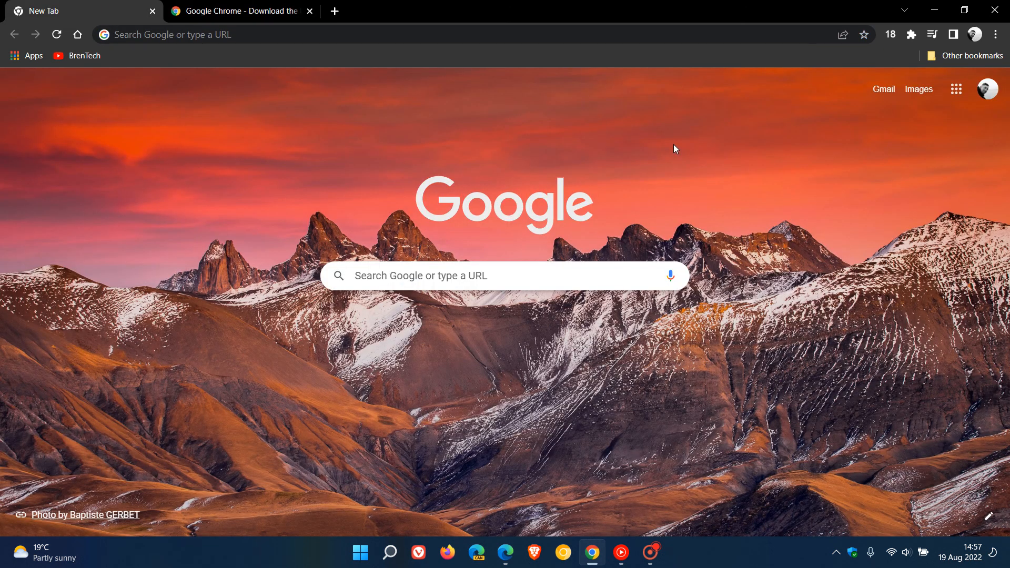
mouse_move(705, 228)
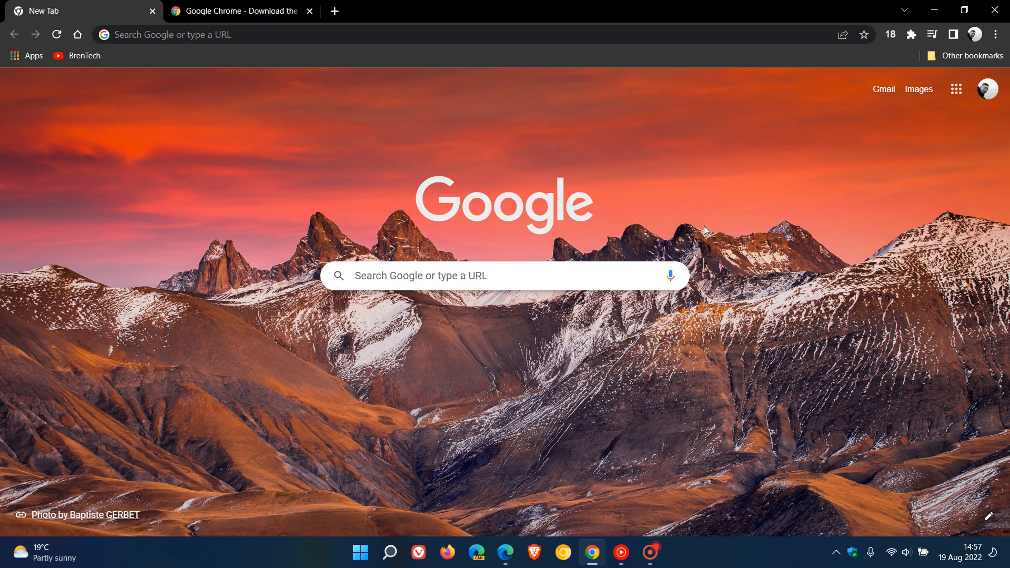
click(505, 552)
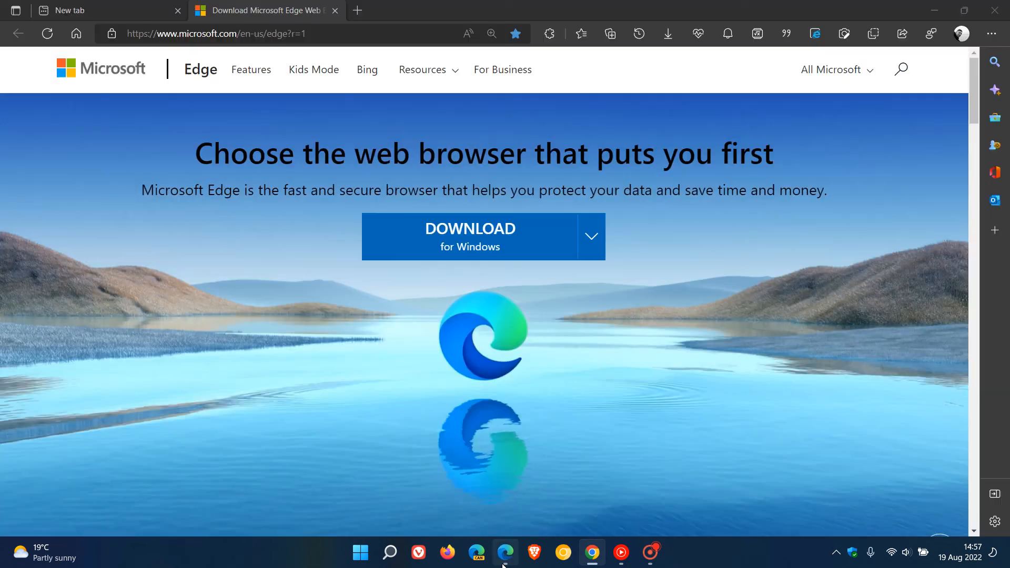